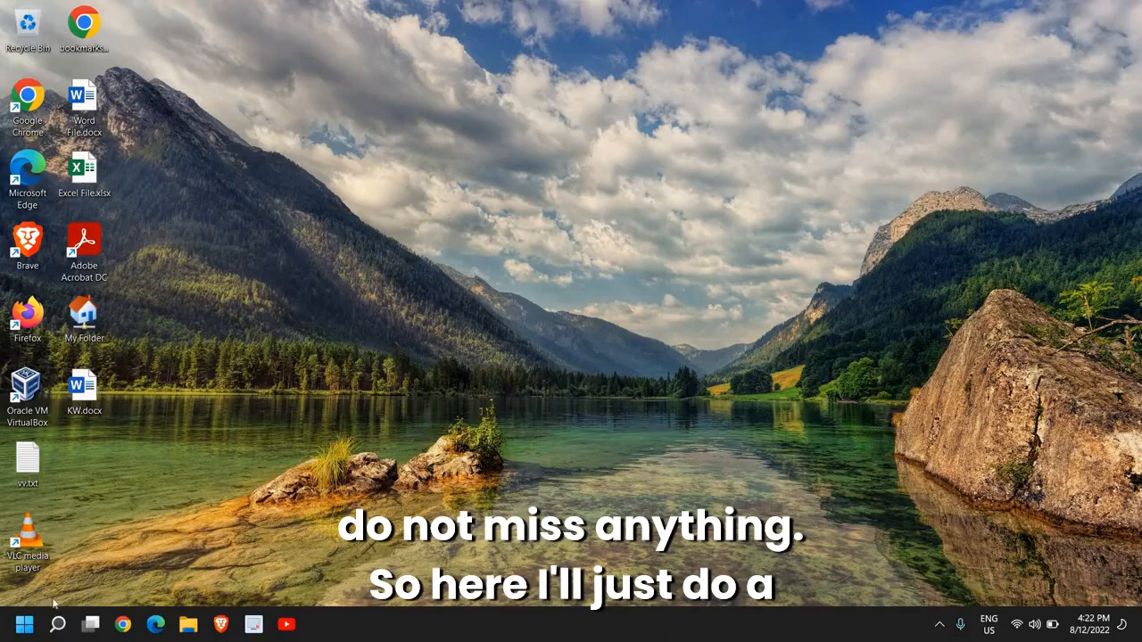
- Run 'temp' from the Start button's Run dialog to show the system Temp folder in File Explorer
{"action": "right_click", "coordinate": [25, 625]}
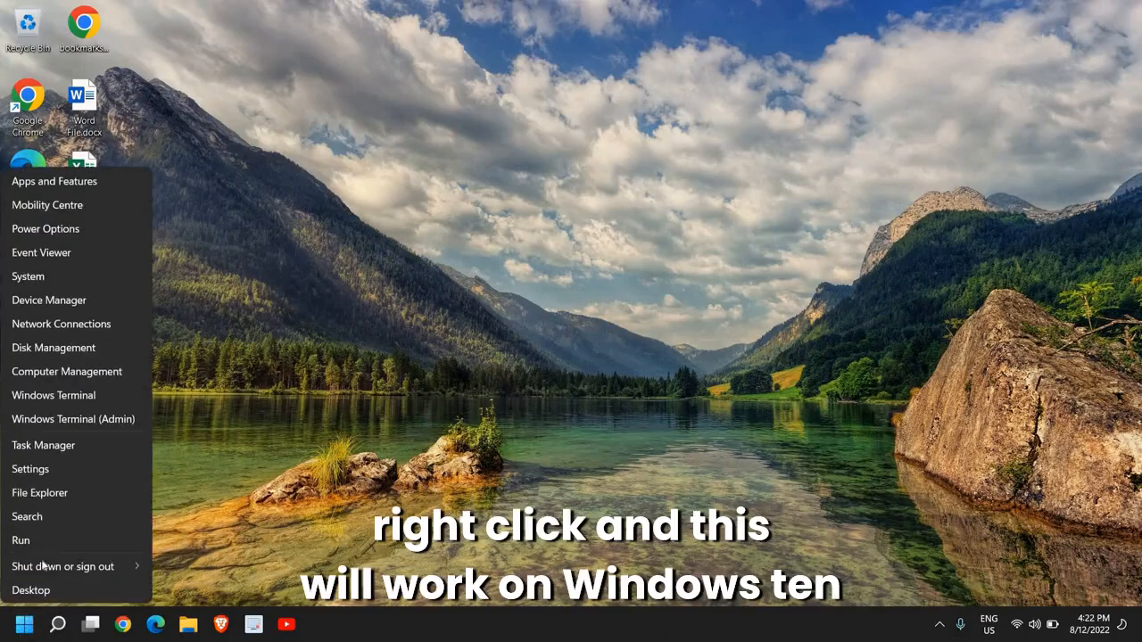
{"action": "mouse_move", "coordinate": [21, 539]}
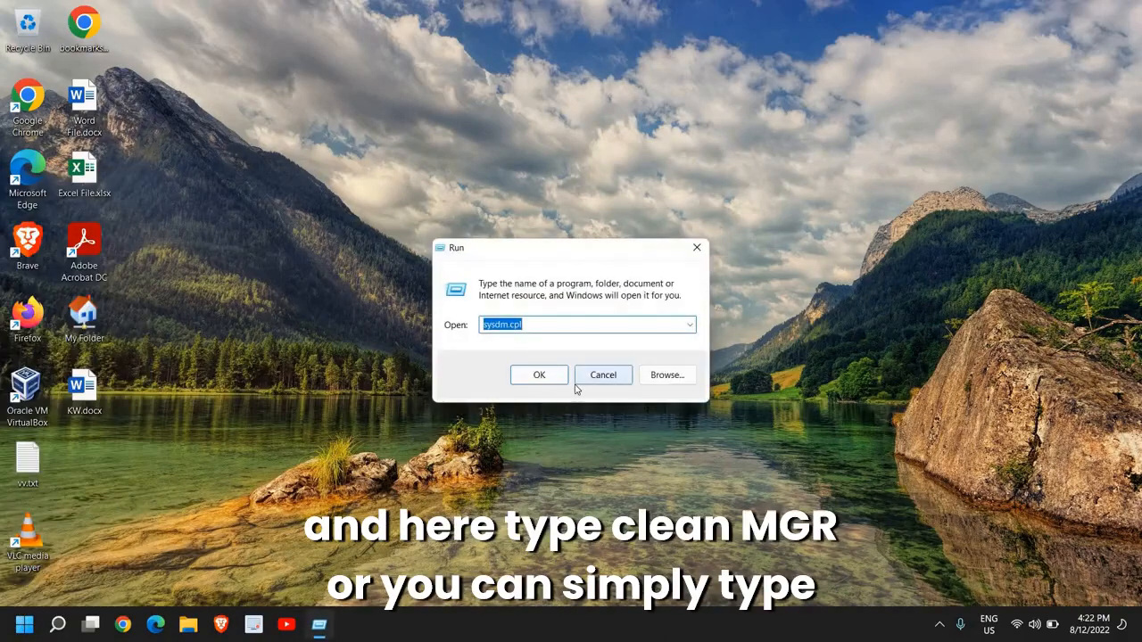
{"action": "type", "text": "cleanmgr"}
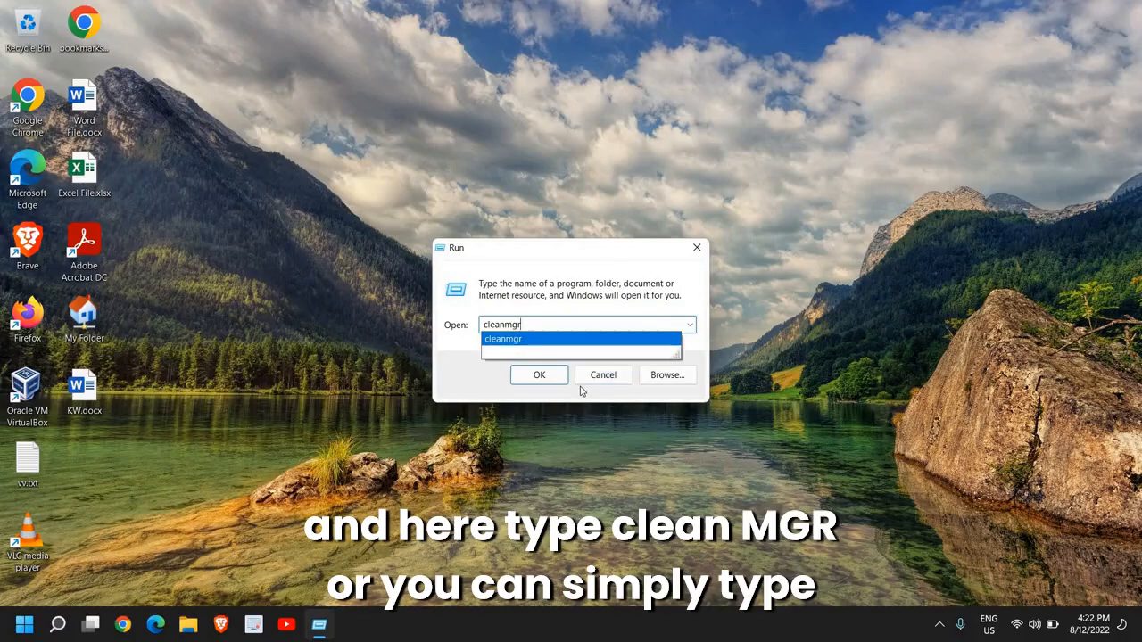
{"action": "type", "text": "temp"}
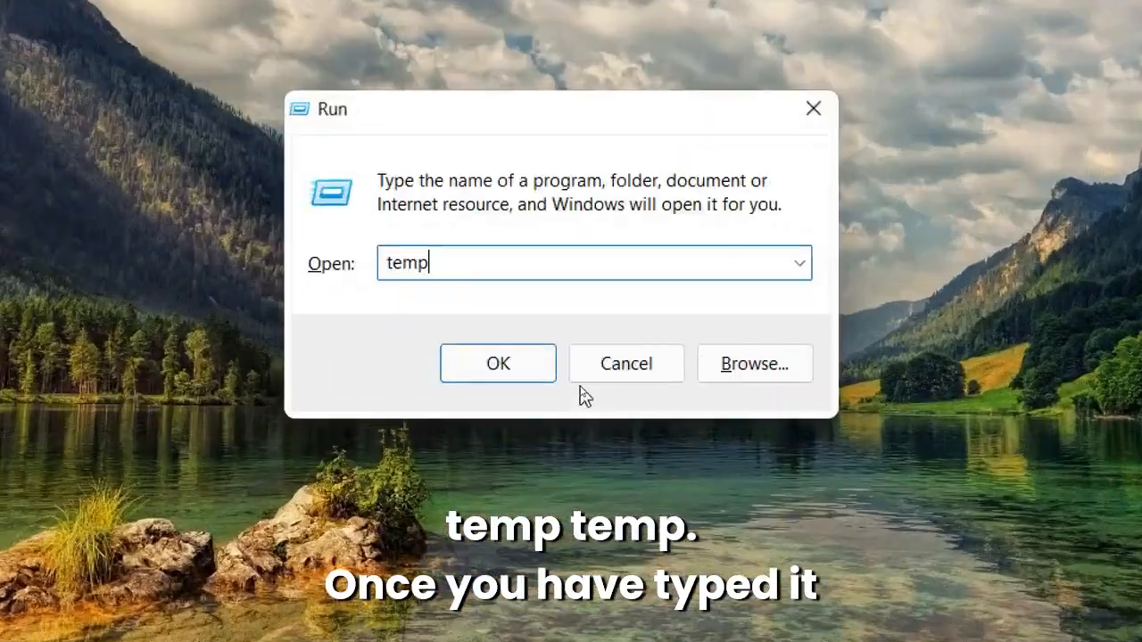
{"action": "left_click", "coordinate": [498, 364]}
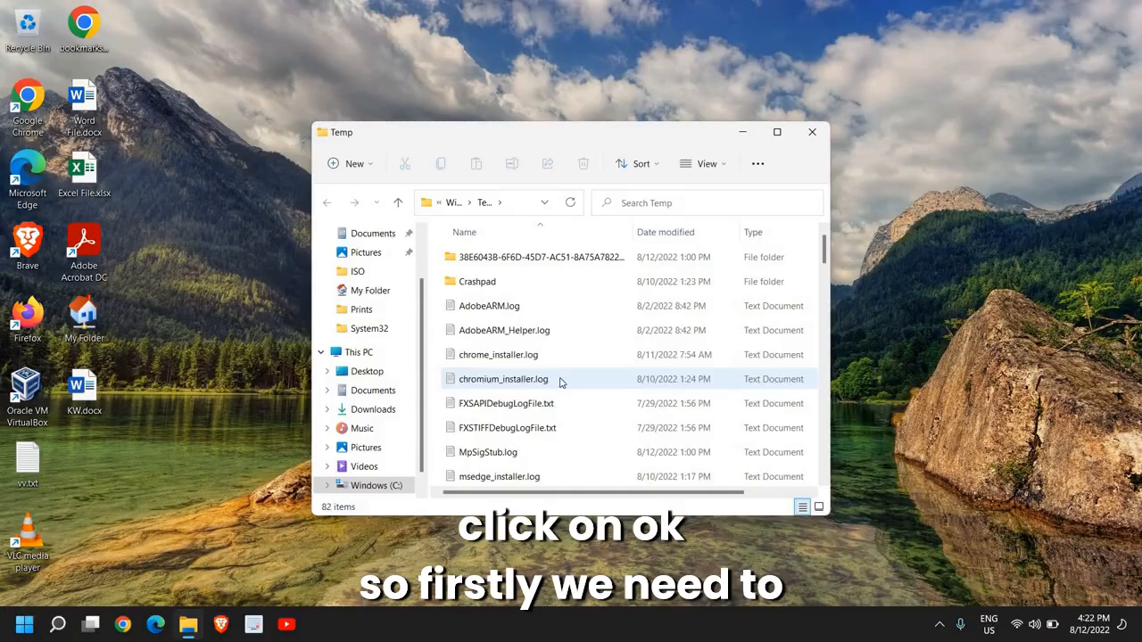
{"action": "mouse_move", "coordinate": [526, 391]}
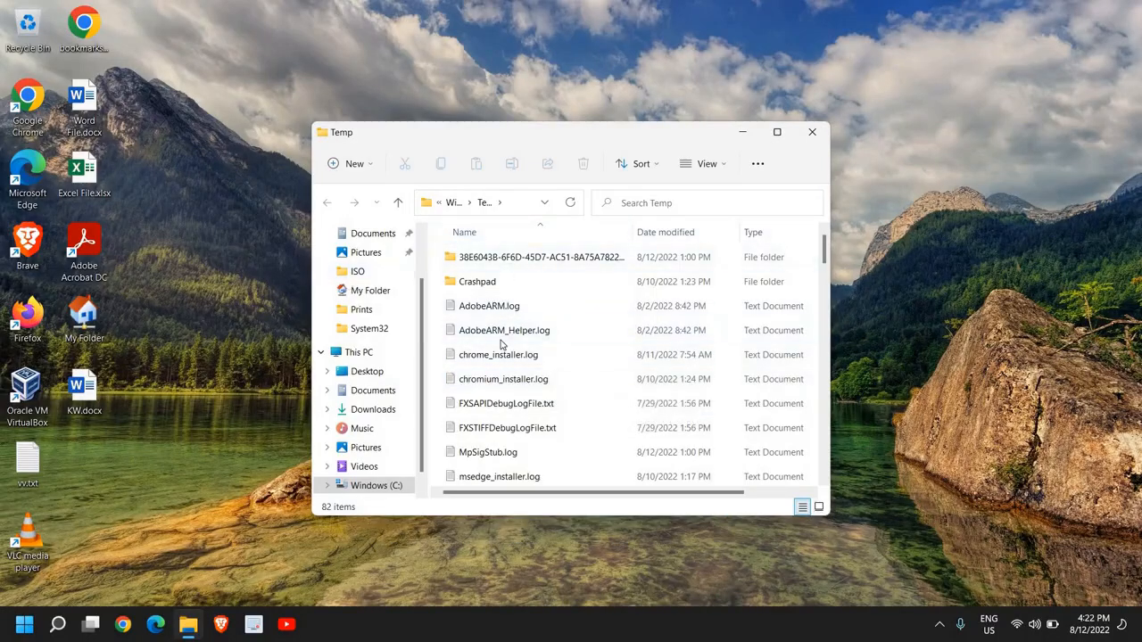
- Select all files in the system Temp folder and delete them, leaving the in-use files
{"action": "left_click", "coordinate": [504, 330]}
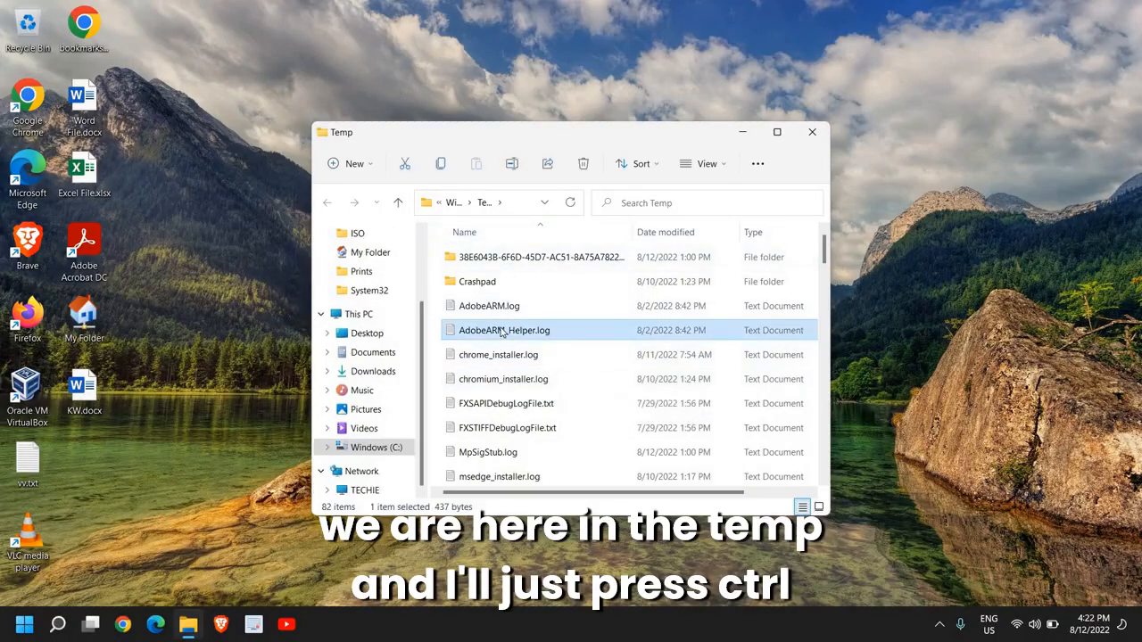
{"action": "key", "text": "ctrl+a"}
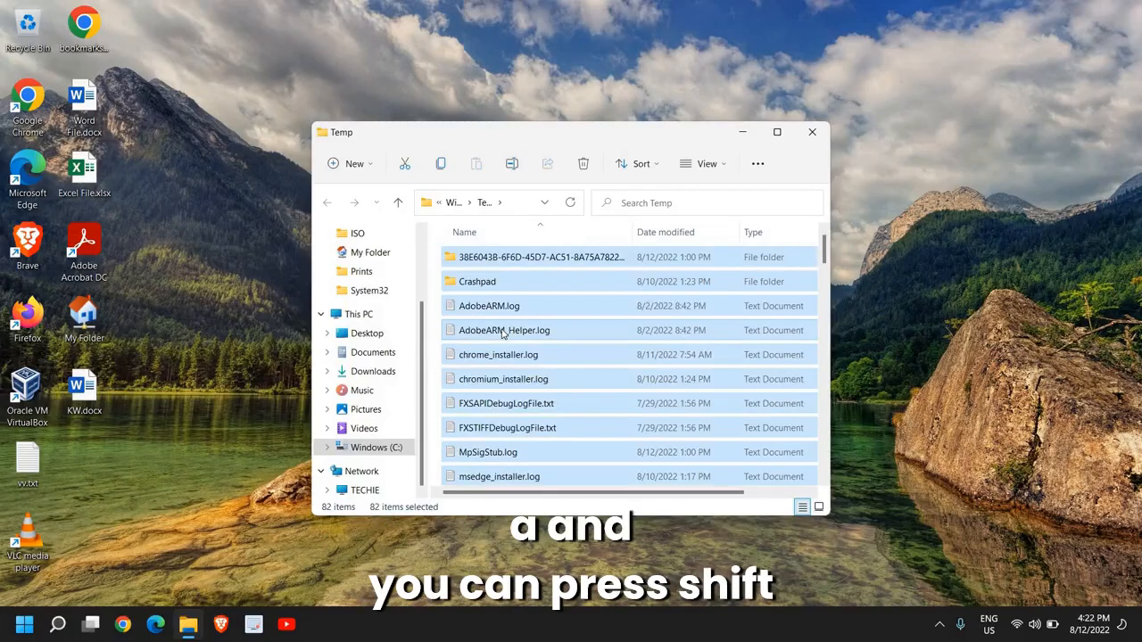
{"action": "key", "text": "Delete"}
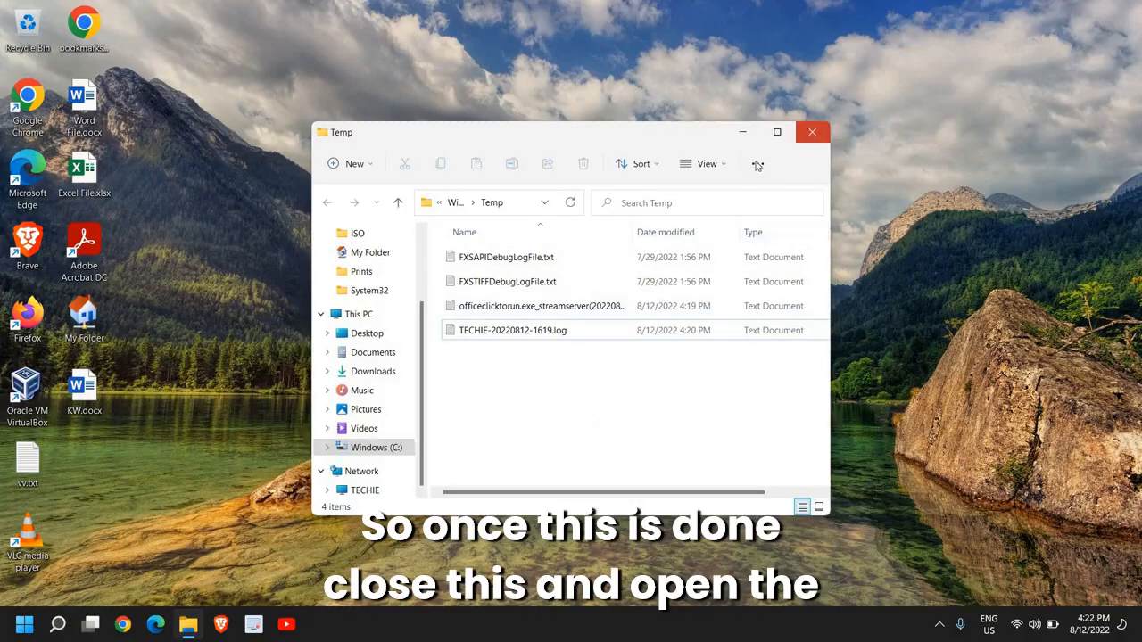
- Run '%temp%' to show the user's AppData\Local\Temp folder in File Explorer
{"action": "right_click", "coordinate": [25, 624]}
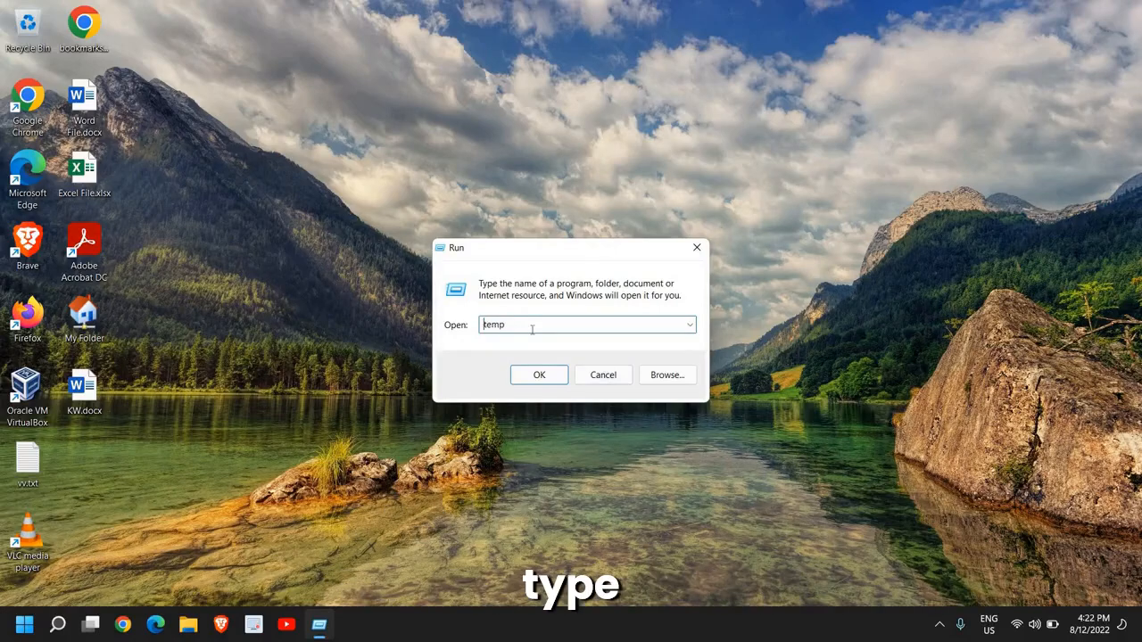
{"action": "type", "text": "%temp%"}
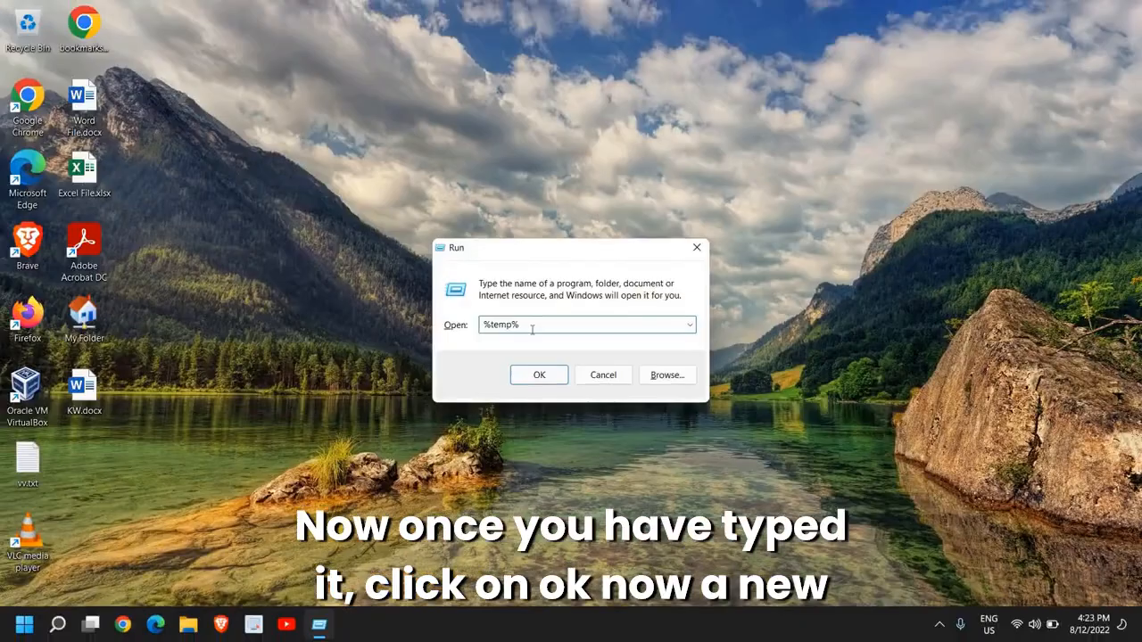
{"action": "left_click", "coordinate": [539, 375]}
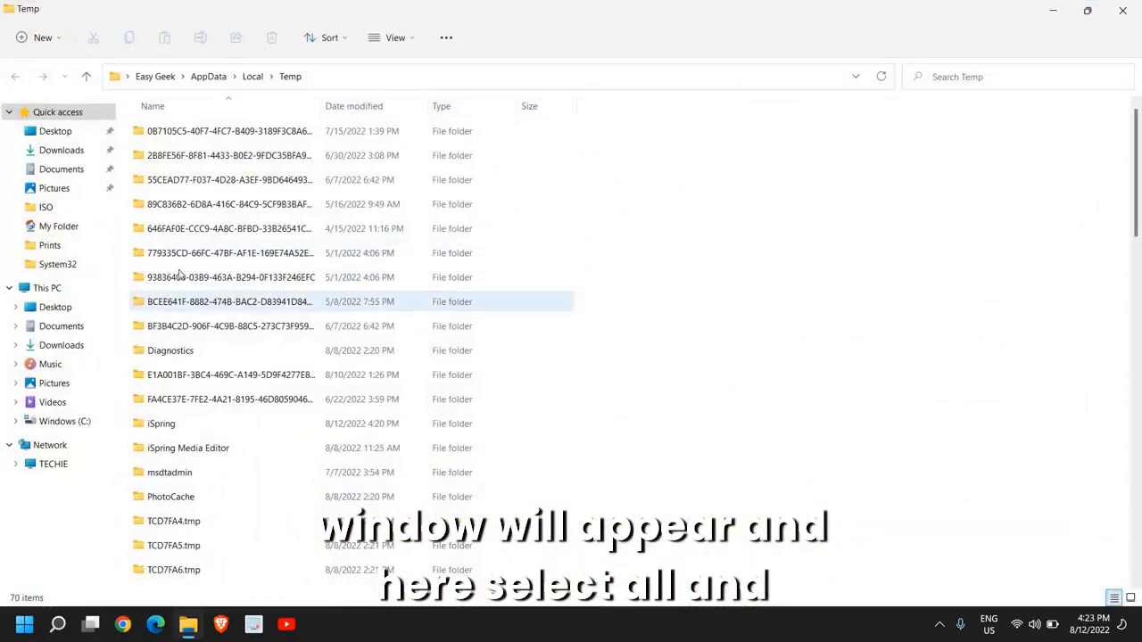
- Permanently delete all 70 items in the user's Temp folder, granting administrator permission, and close the window
{"action": "key", "text": "ctrl+a"}
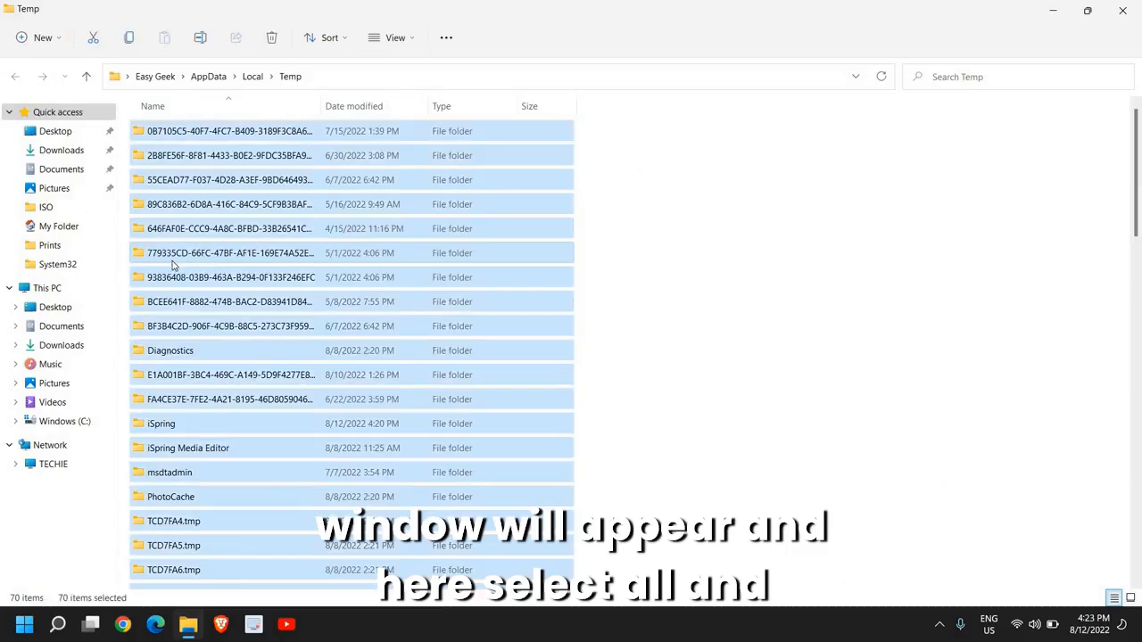
{"action": "key", "text": "shift+delete"}
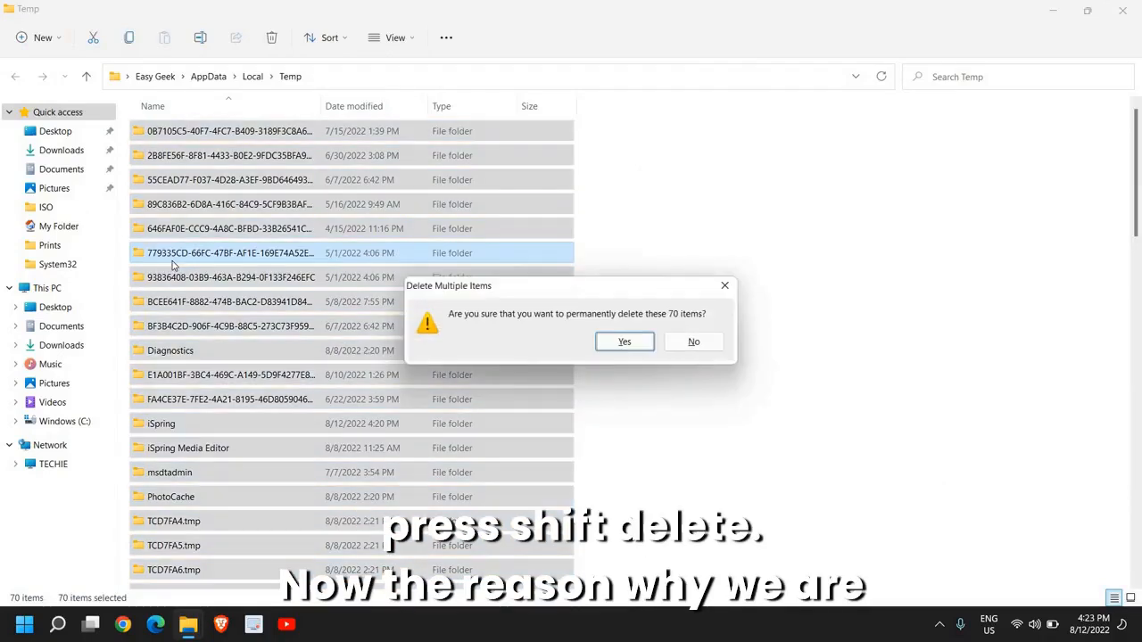
{"action": "left_click", "coordinate": [625, 343]}
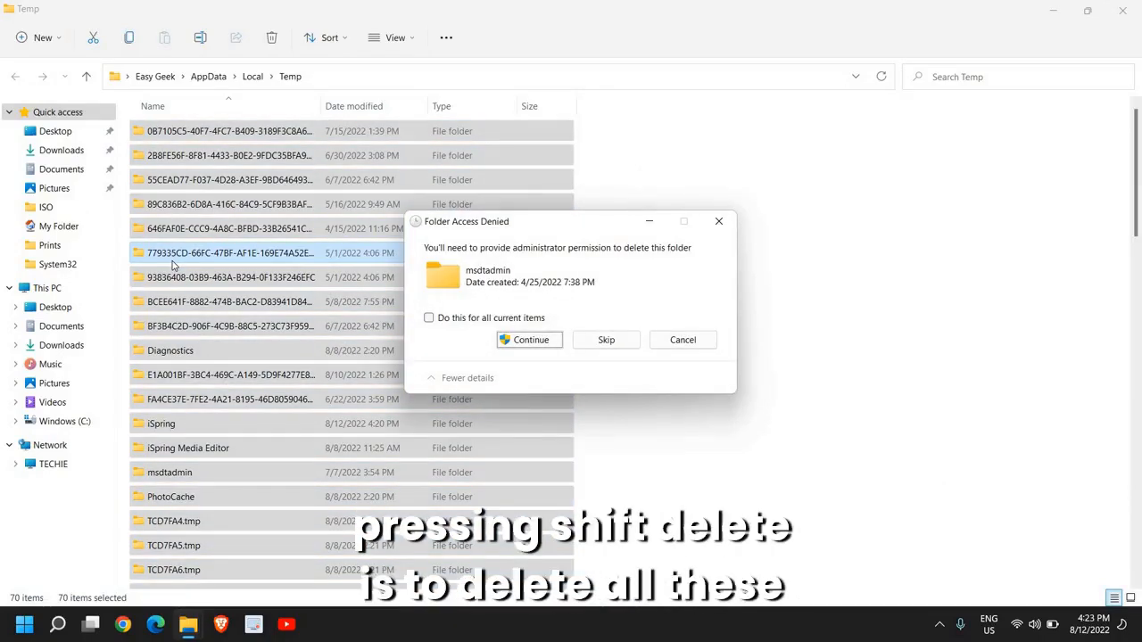
{"action": "left_click", "coordinate": [529, 339]}
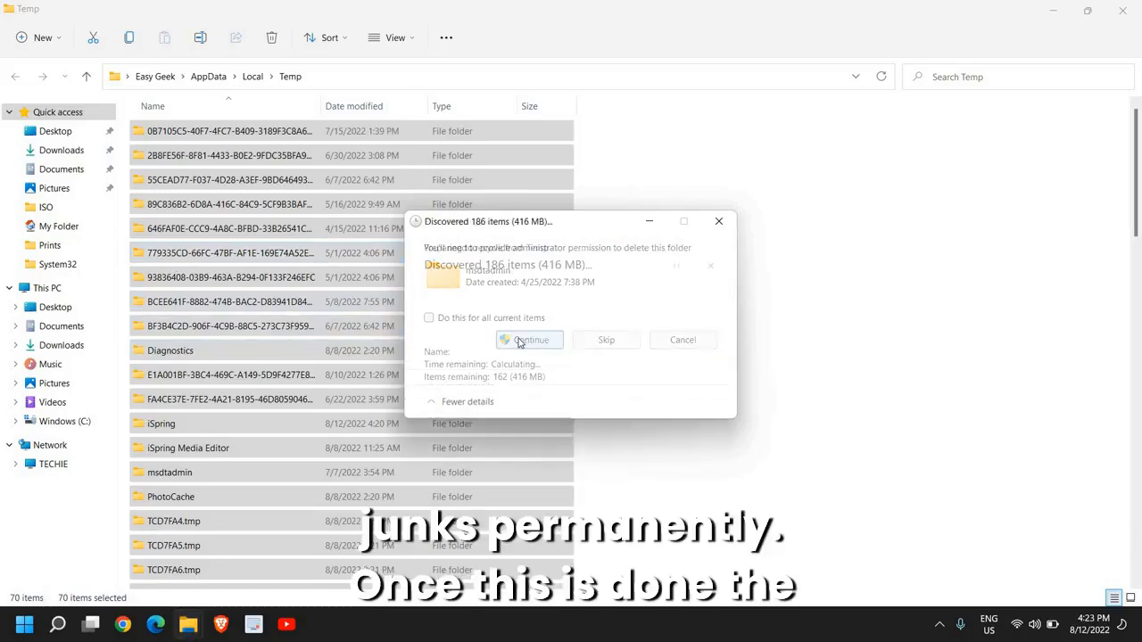
{"action": "left_click", "coordinate": [529, 339]}
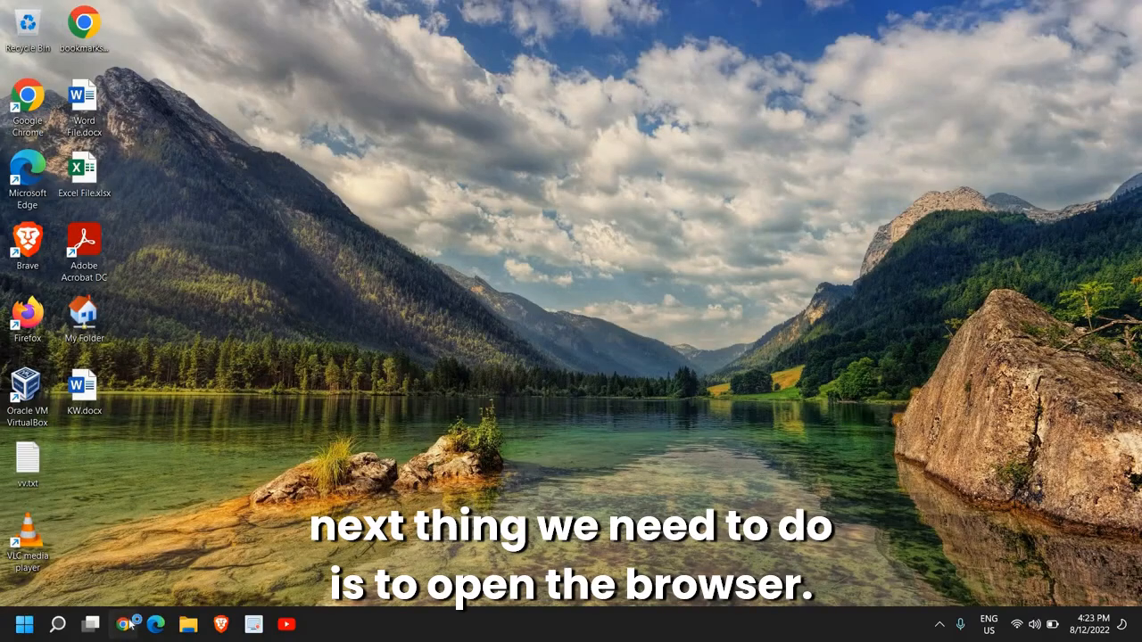
- Launch Chrome and go to its Settings, Reset and clean up section
{"action": "left_click", "coordinate": [125, 625]}
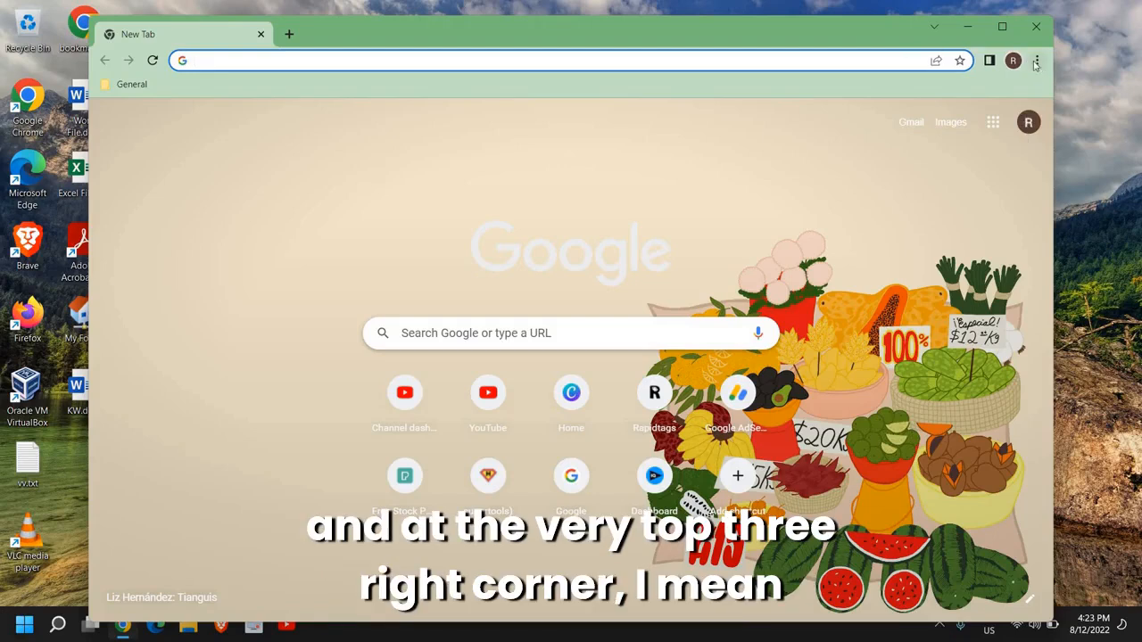
{"action": "mouse_move", "coordinate": [1035, 61]}
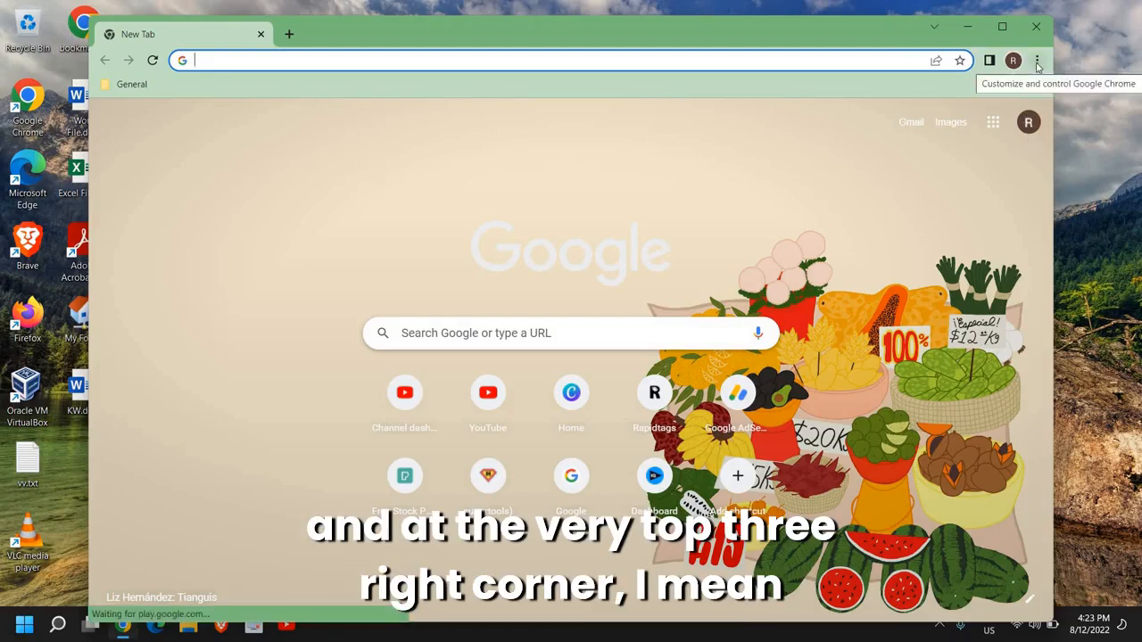
{"action": "left_click", "coordinate": [1039, 61]}
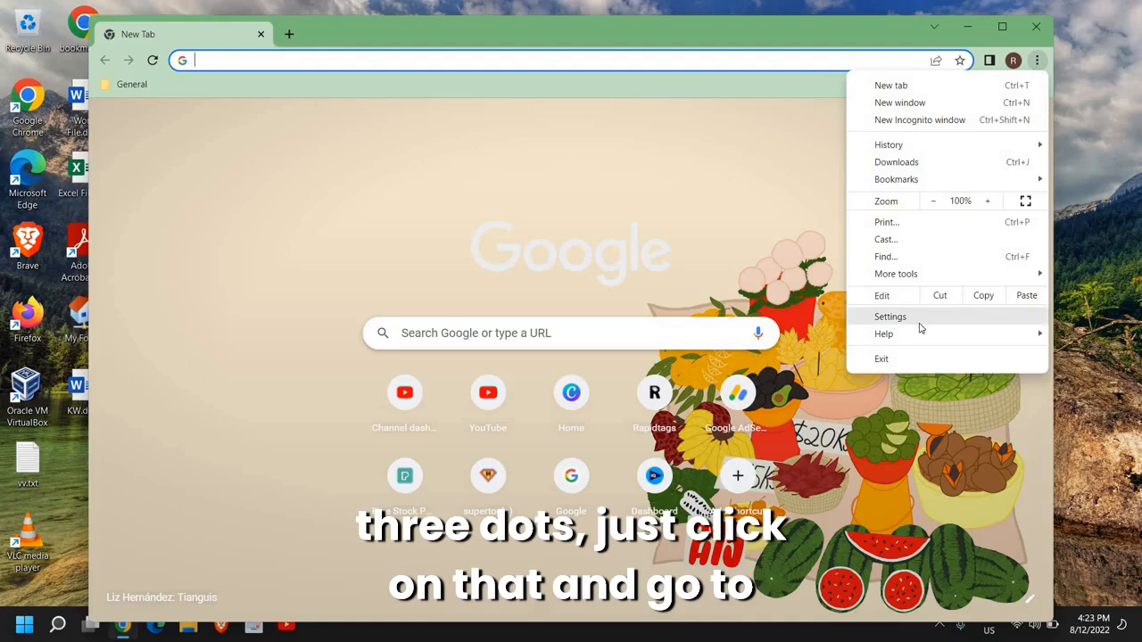
{"action": "left_click", "coordinate": [889, 317]}
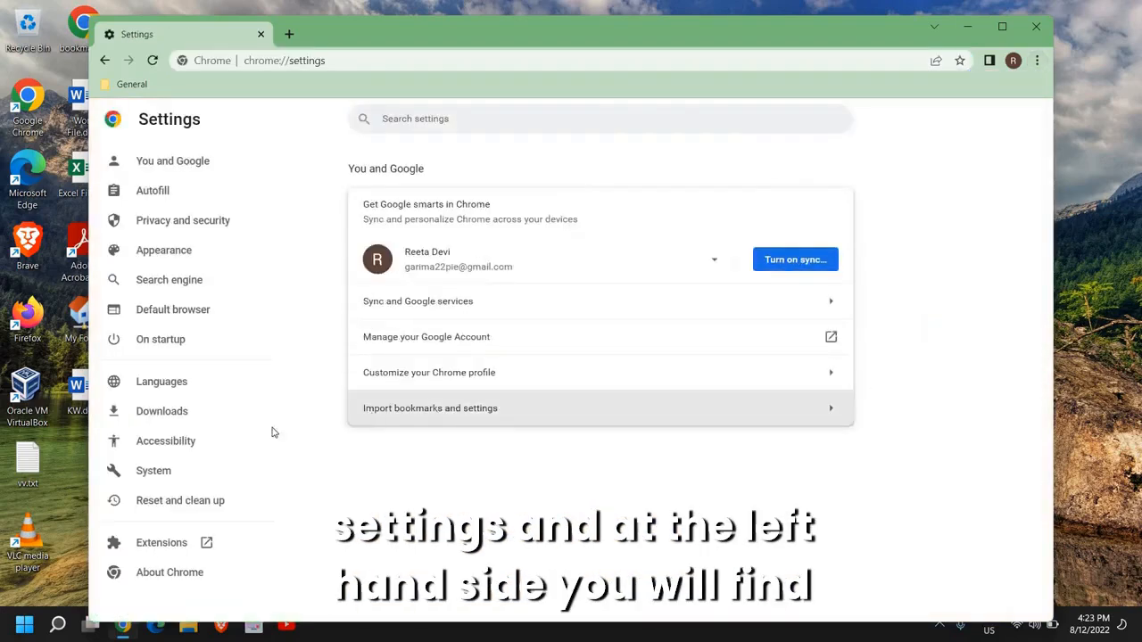
{"action": "left_click", "coordinate": [179, 499]}
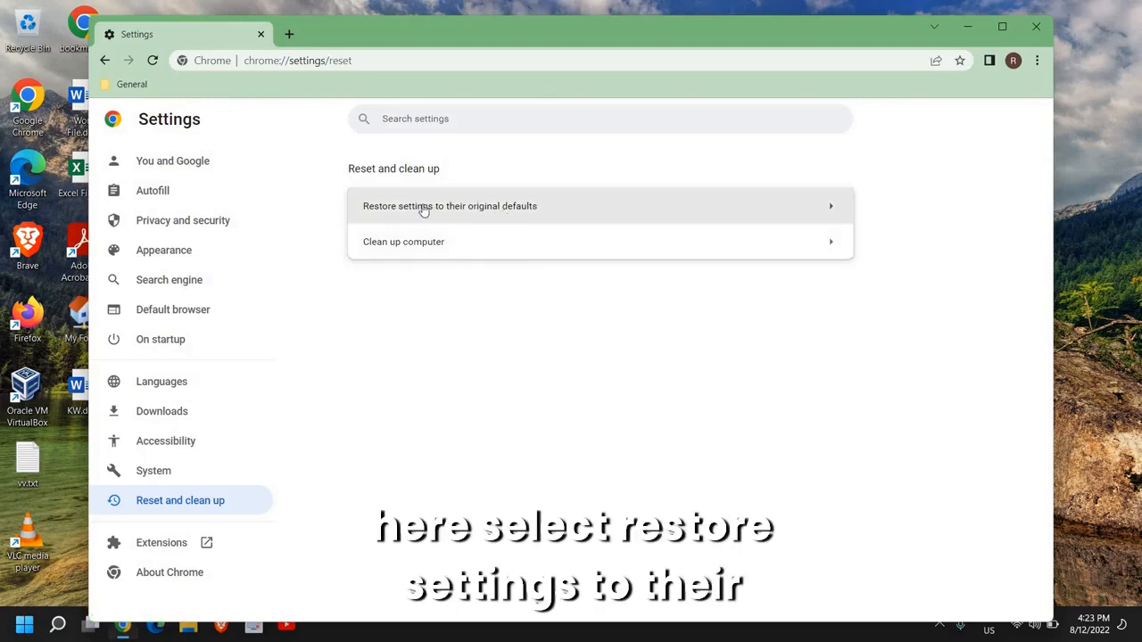
- Bring up the restore-defaults confirmation, cancel it, and close Chrome
{"action": "left_click", "coordinate": [449, 207]}
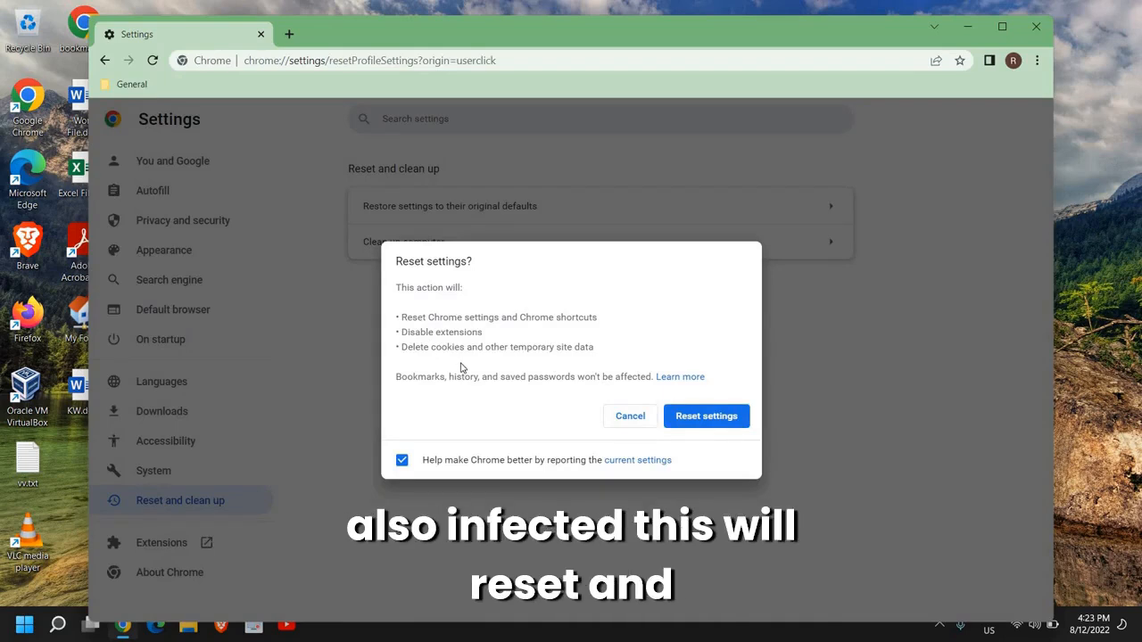
{"action": "mouse_move", "coordinate": [525, 402]}
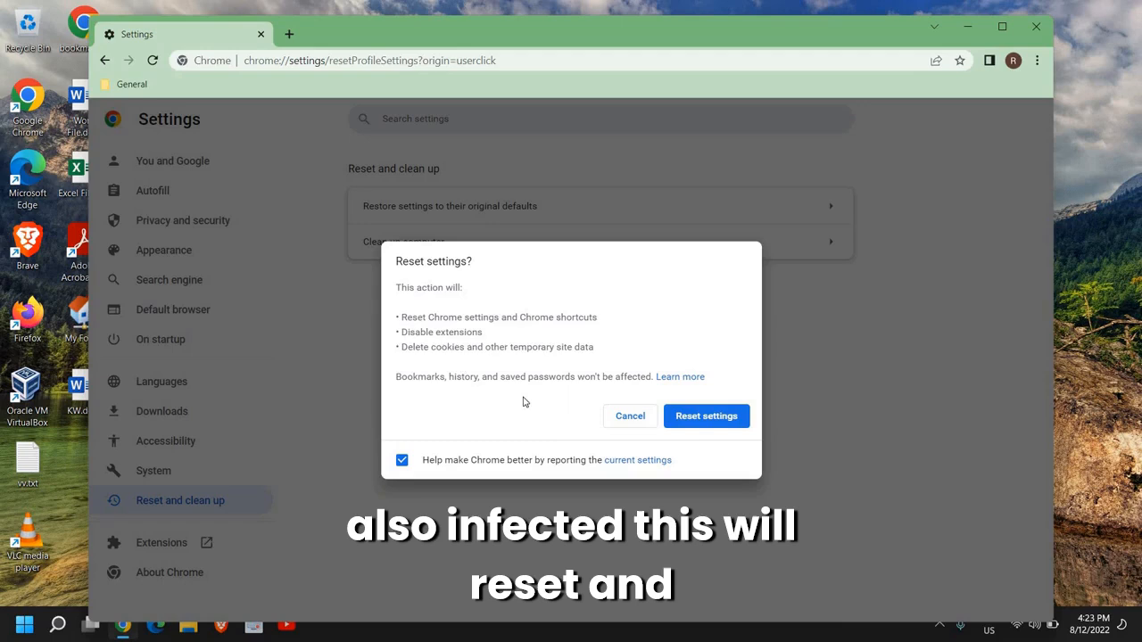
{"action": "mouse_move", "coordinate": [630, 416]}
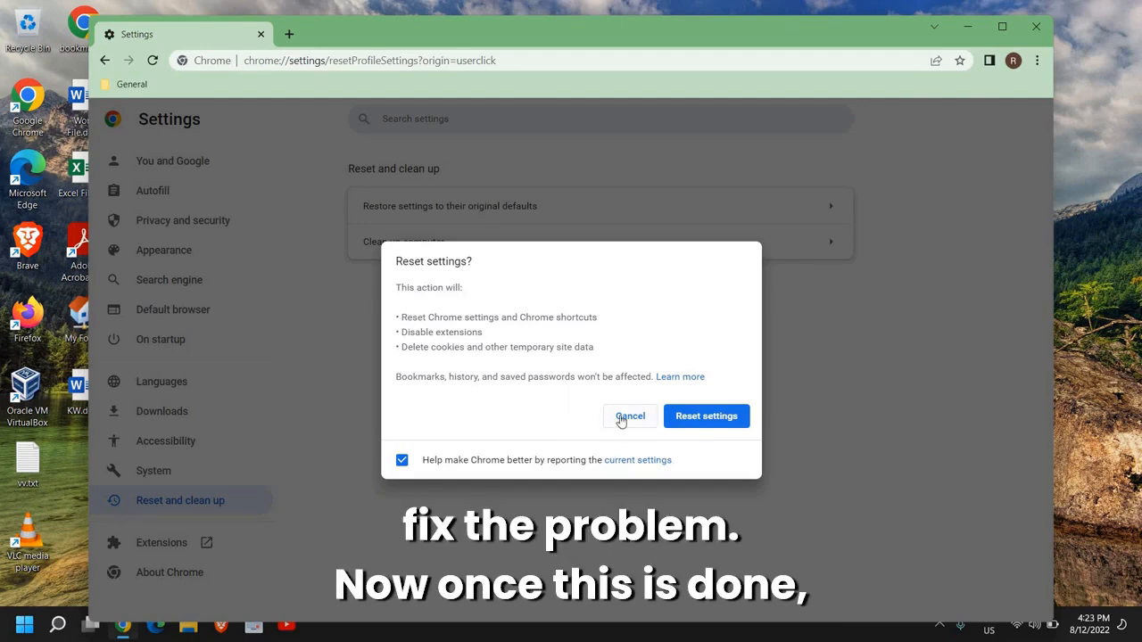
{"action": "left_click", "coordinate": [630, 416]}
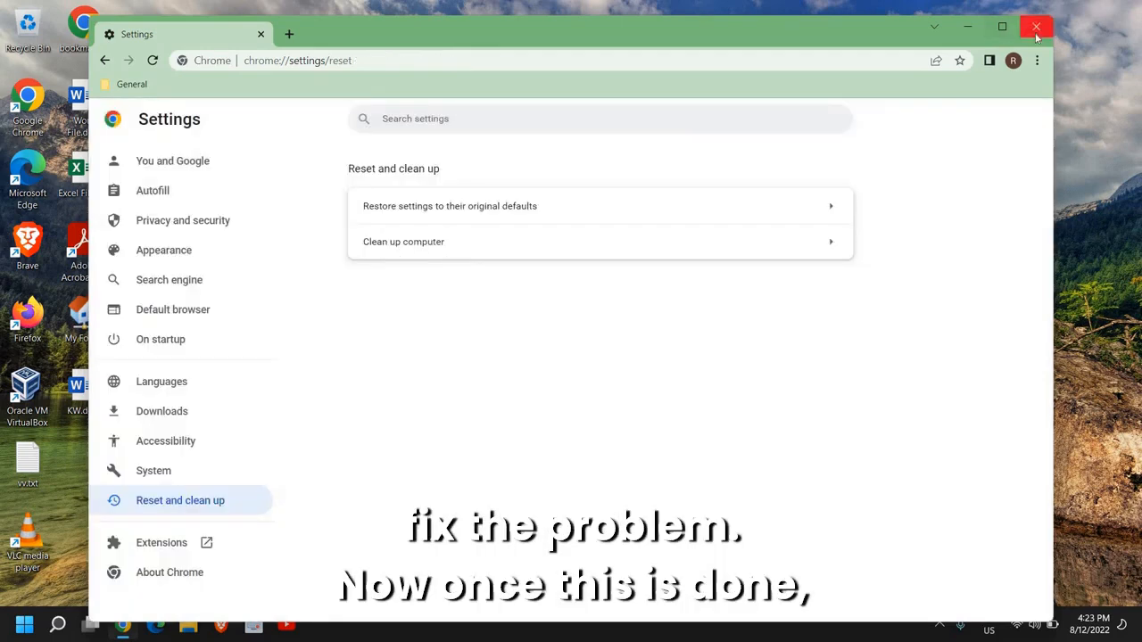
{"action": "left_click", "coordinate": [1035, 29]}
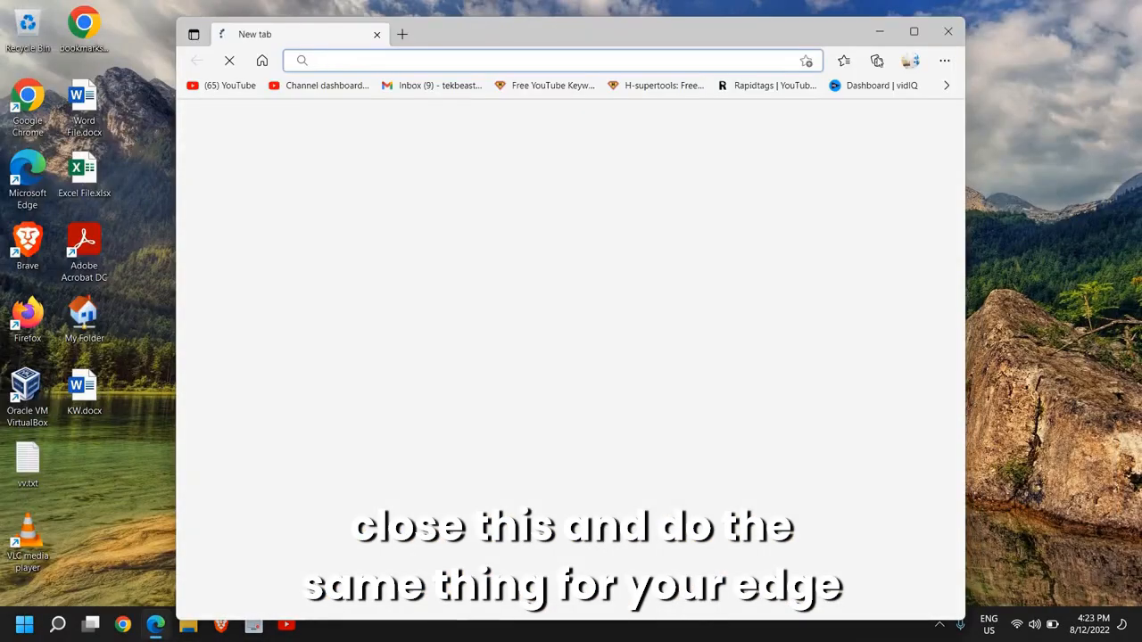
- Show Edge's Reset settings page from its Settings sidebar, then close Edge
{"action": "left_click", "coordinate": [944, 60]}
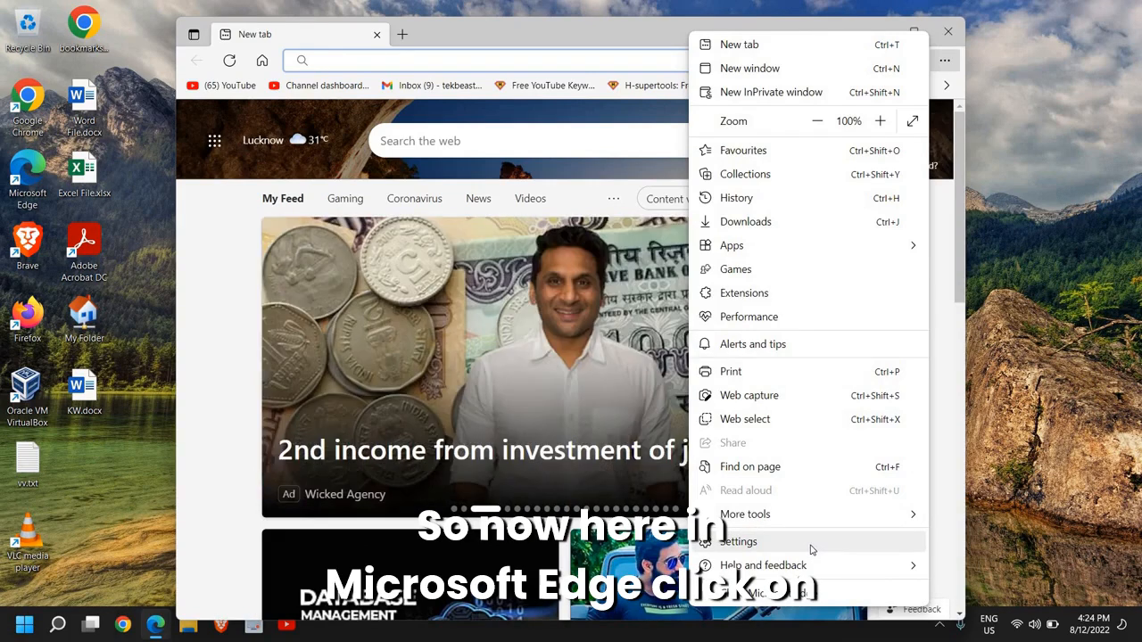
{"action": "left_click", "coordinate": [739, 542]}
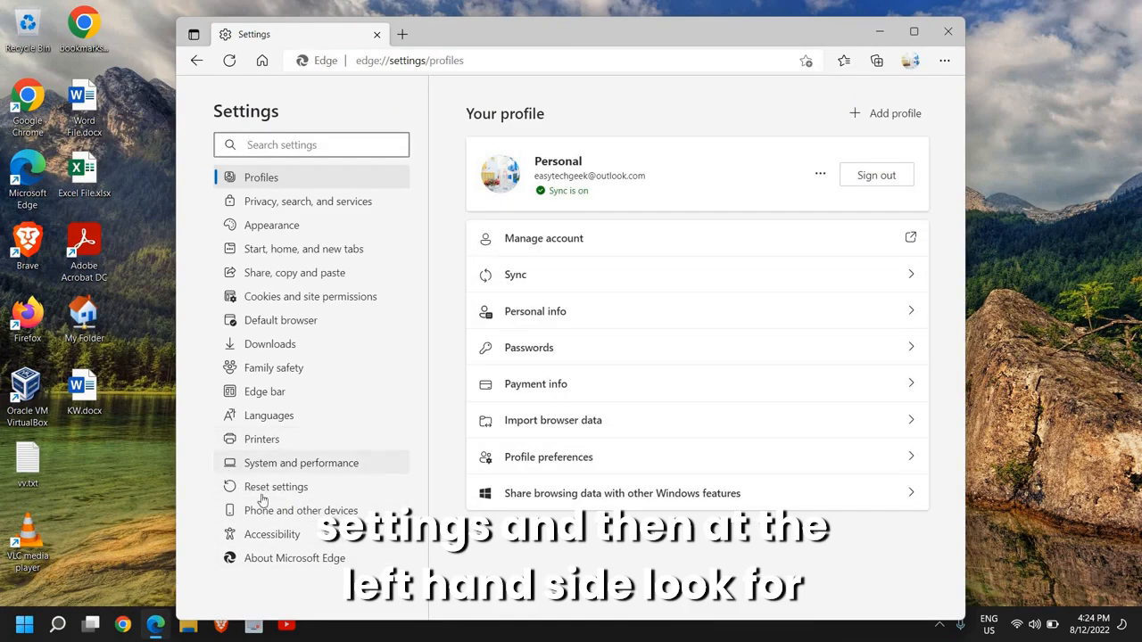
{"action": "left_click", "coordinate": [275, 486]}
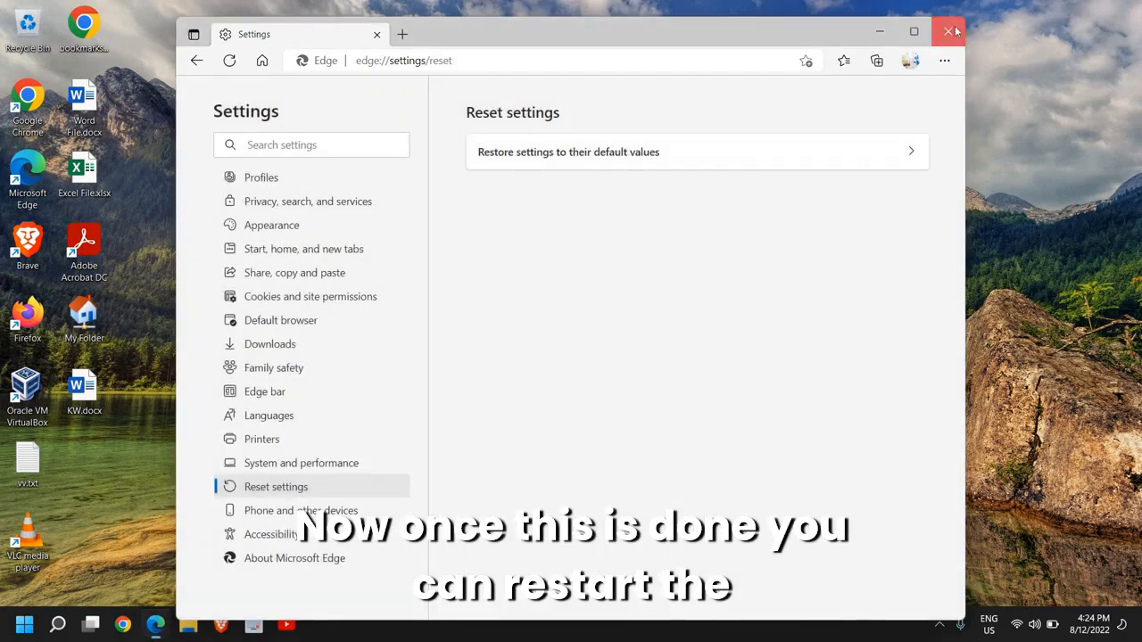
{"action": "left_click", "coordinate": [949, 32]}
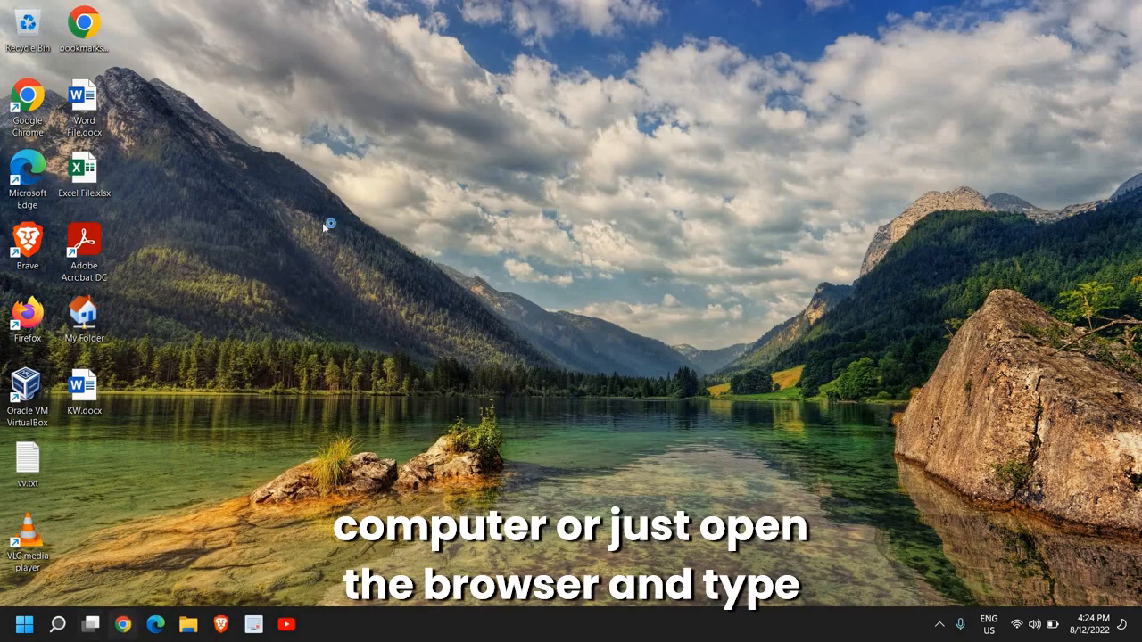
- Search 'malwarebytes' in Chrome, get the free download from malwarebytes.com, and close Chrome
{"action": "left_click", "coordinate": [123, 625]}
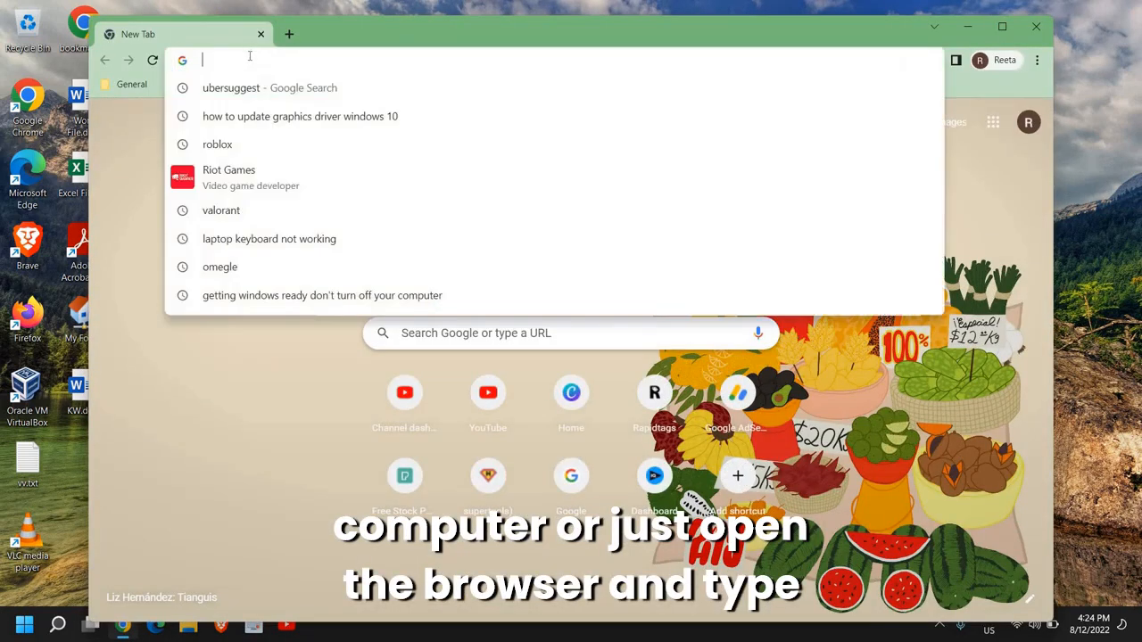
{"action": "type", "text": "malaware"}
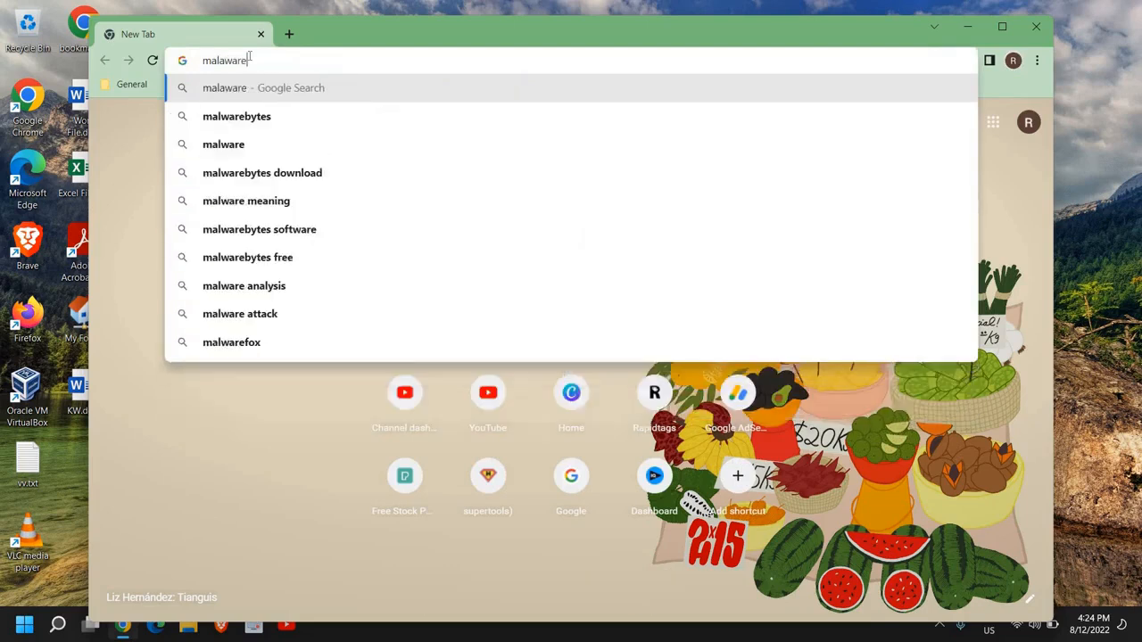
{"action": "type", "text": "bytes"}
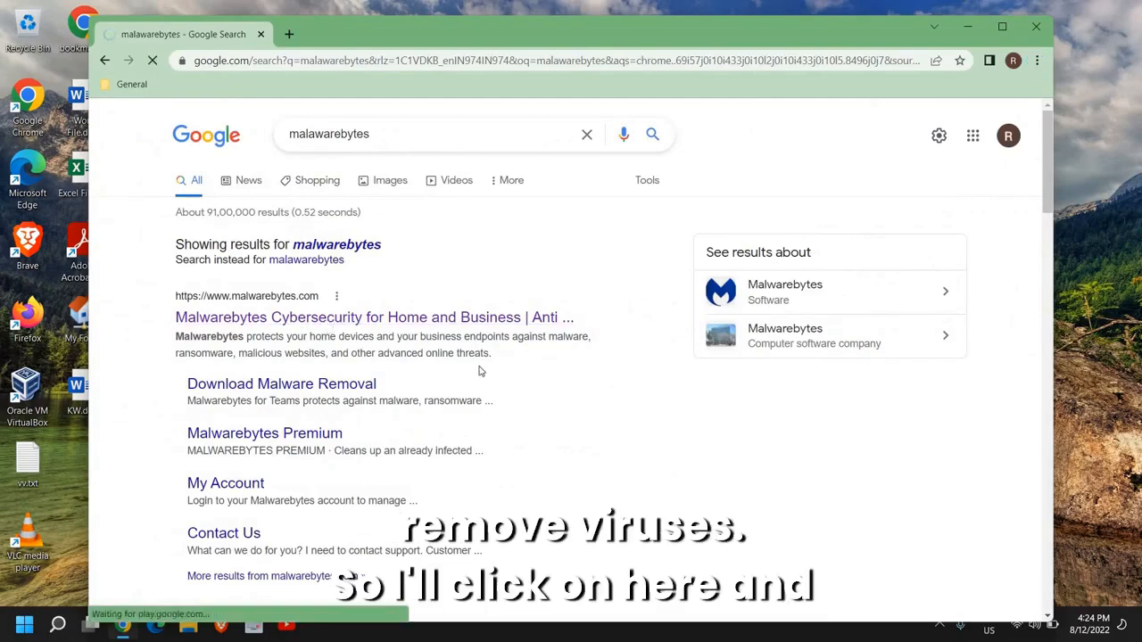
{"action": "left_click", "coordinate": [373, 318]}
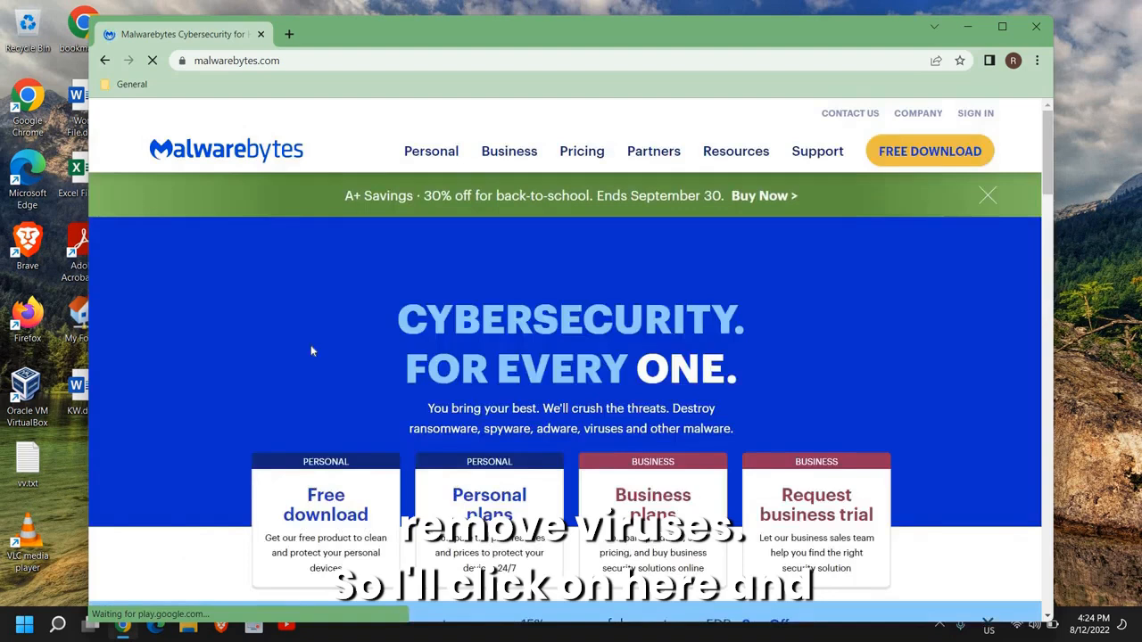
{"action": "scroll", "scroll_direction": "down", "scroll_amount": 3}
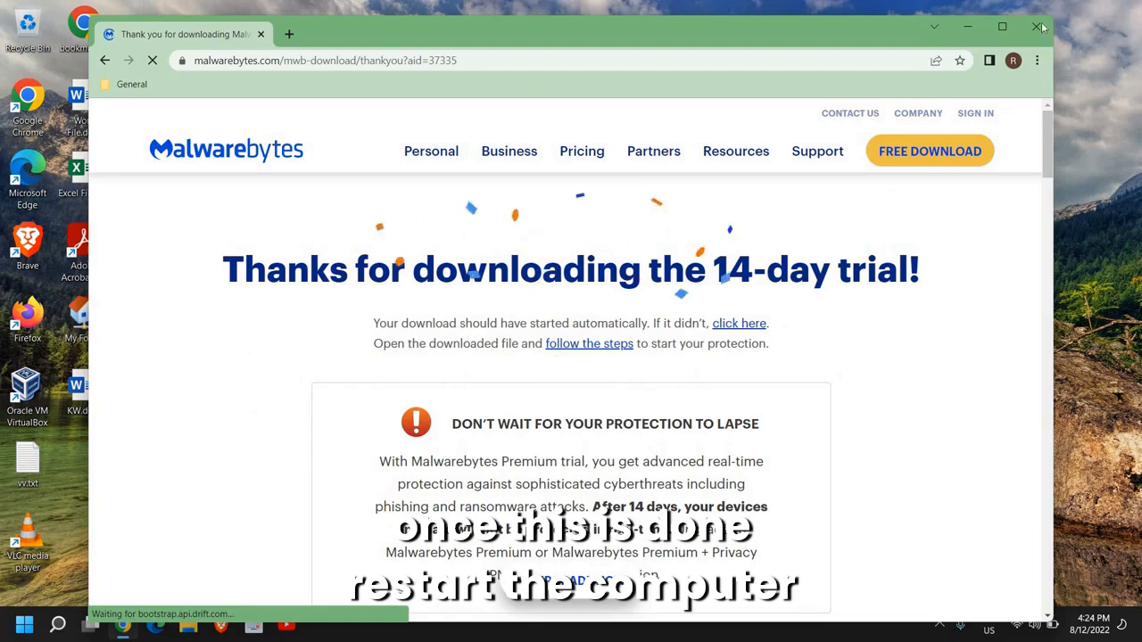
{"action": "left_click", "coordinate": [1039, 27]}
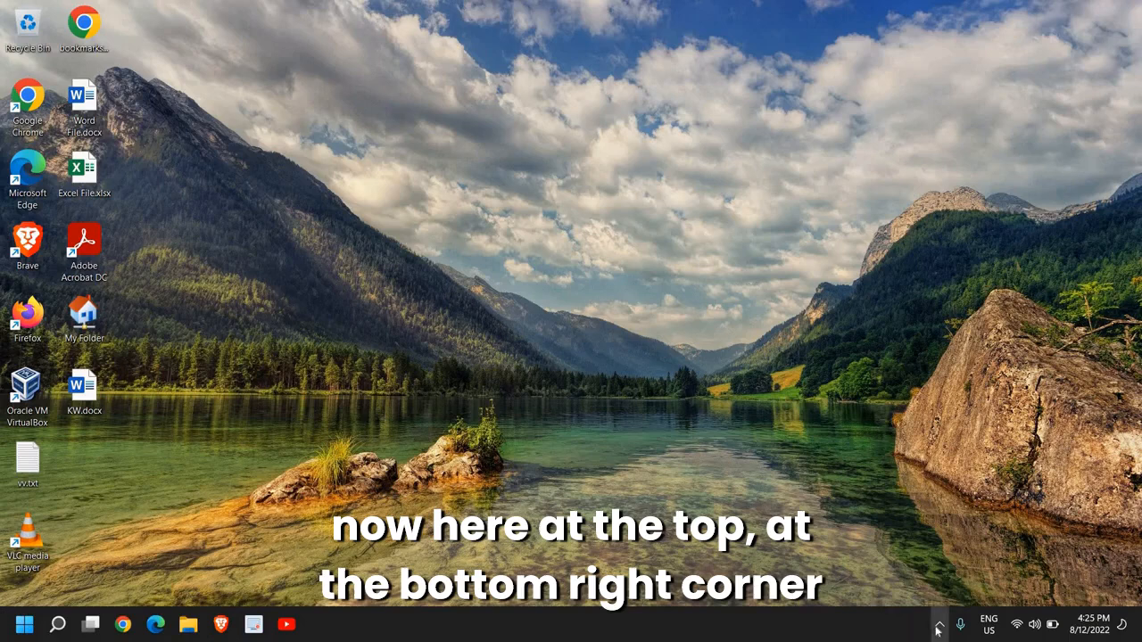
- Launch Windows Security from its hidden taskbar shield icon
{"action": "left_click", "coordinate": [939, 624]}
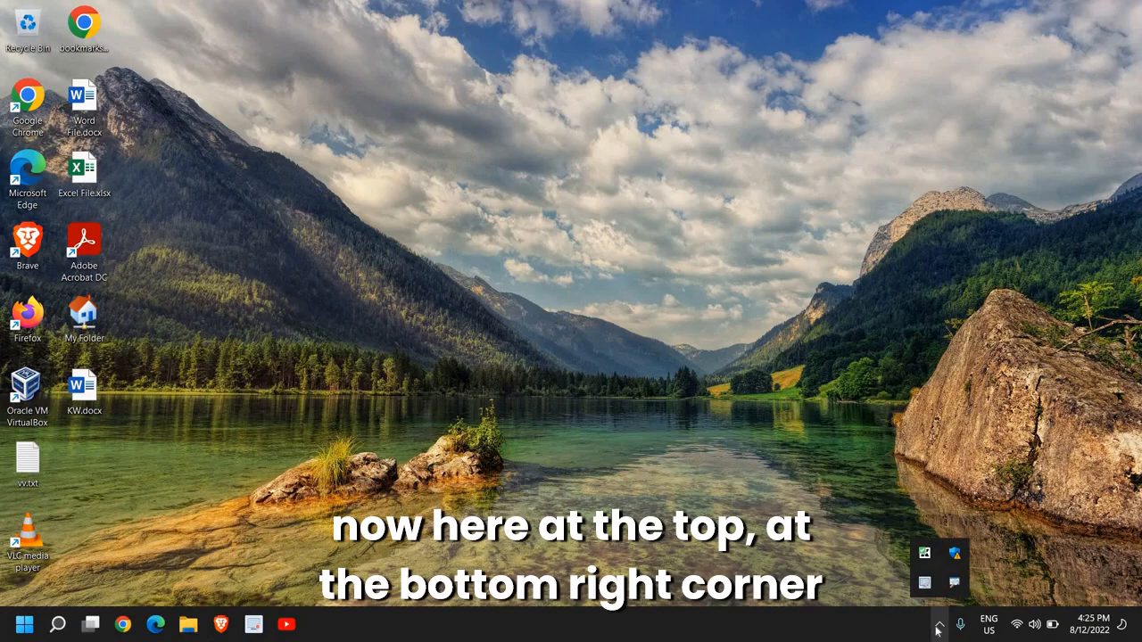
{"action": "mouse_move", "coordinate": [953, 560]}
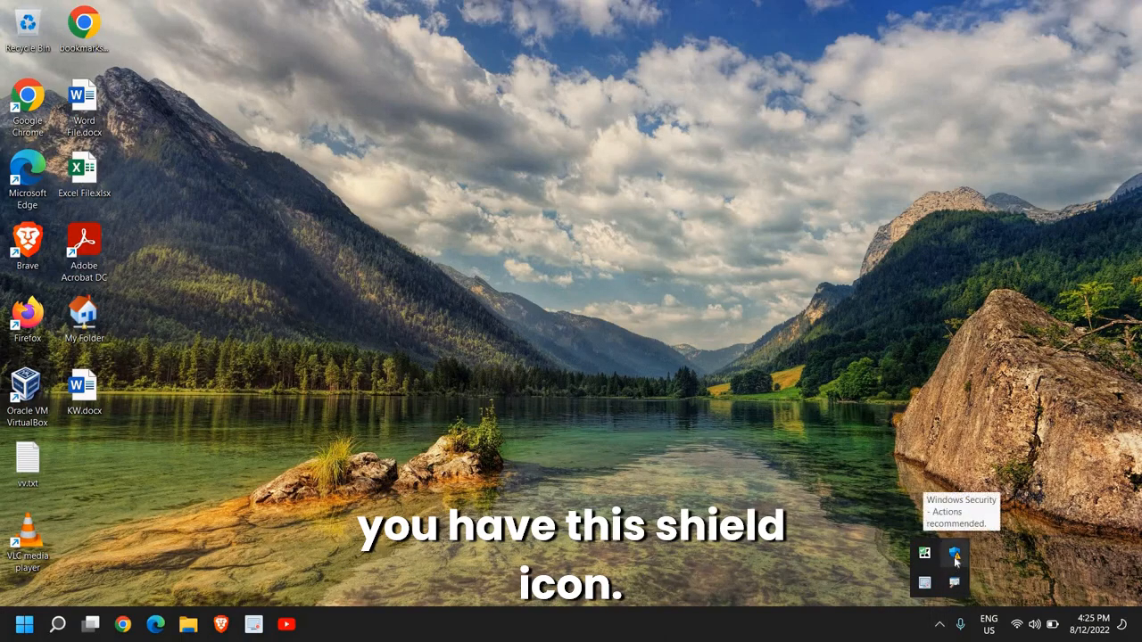
{"action": "double_click", "coordinate": [954, 554]}
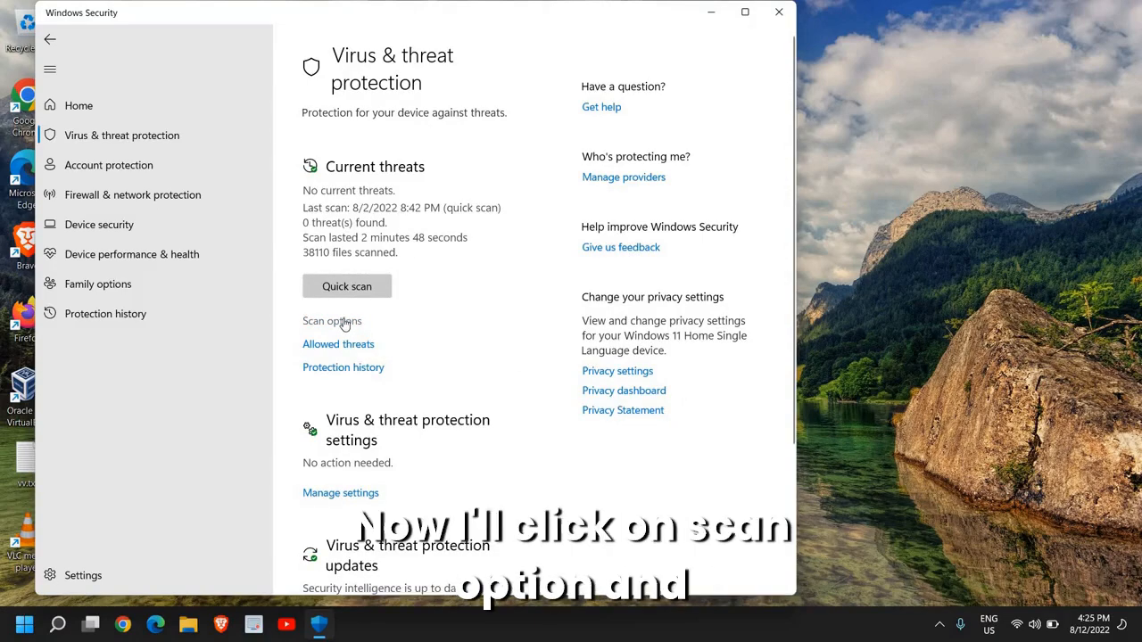
- Choose Full scan under Scan options and start it
{"action": "left_click", "coordinate": [332, 322]}
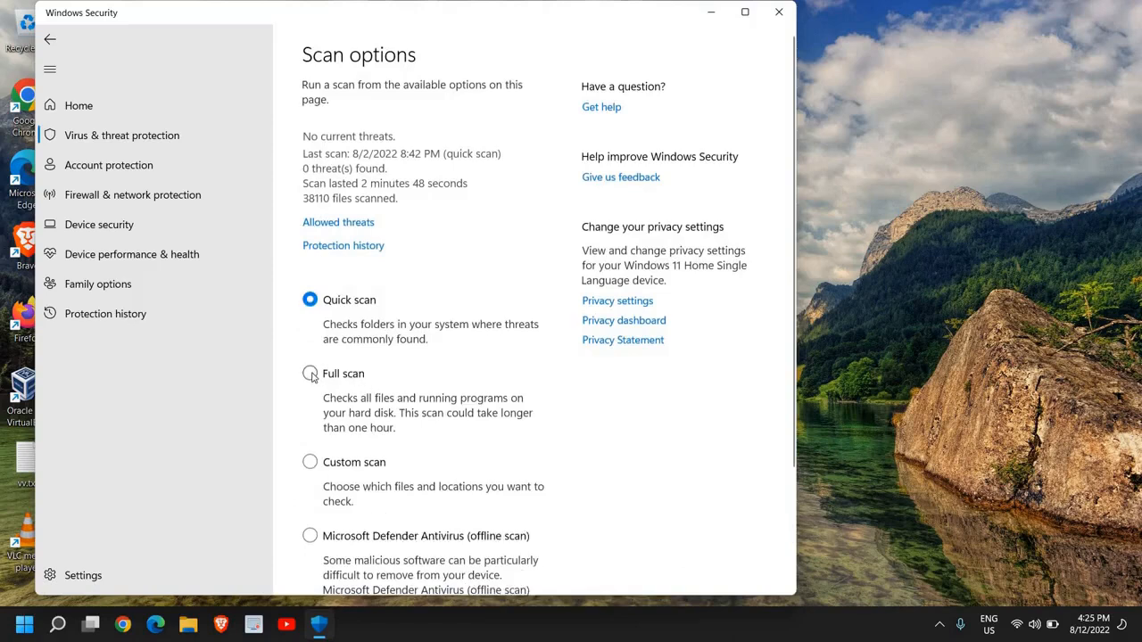
{"action": "left_click", "coordinate": [311, 373]}
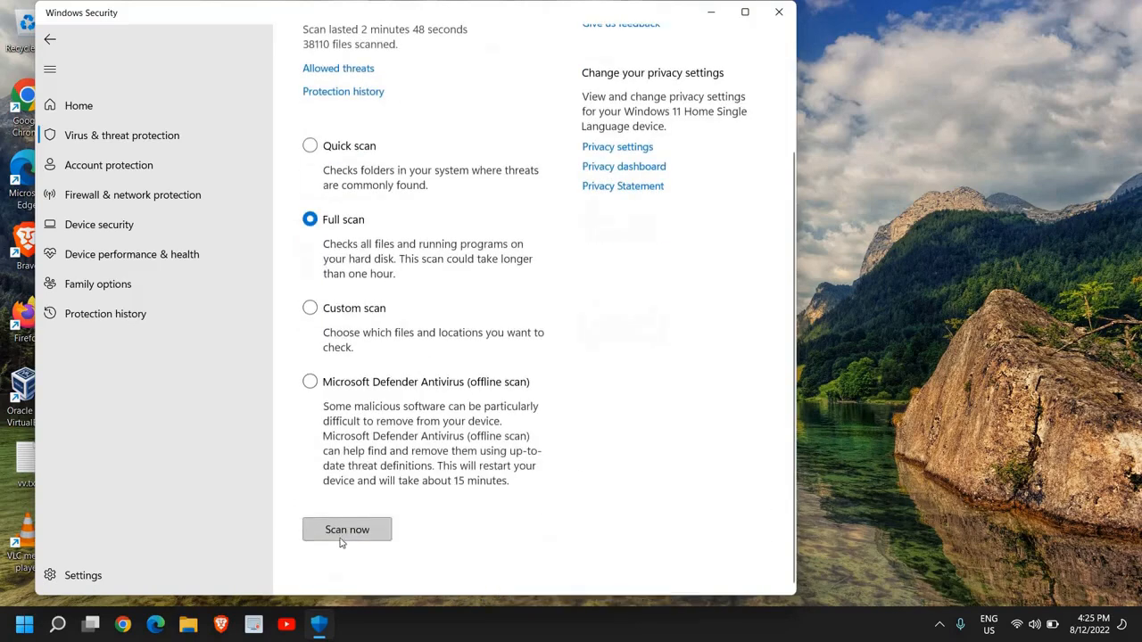
{"action": "left_click", "coordinate": [347, 528]}
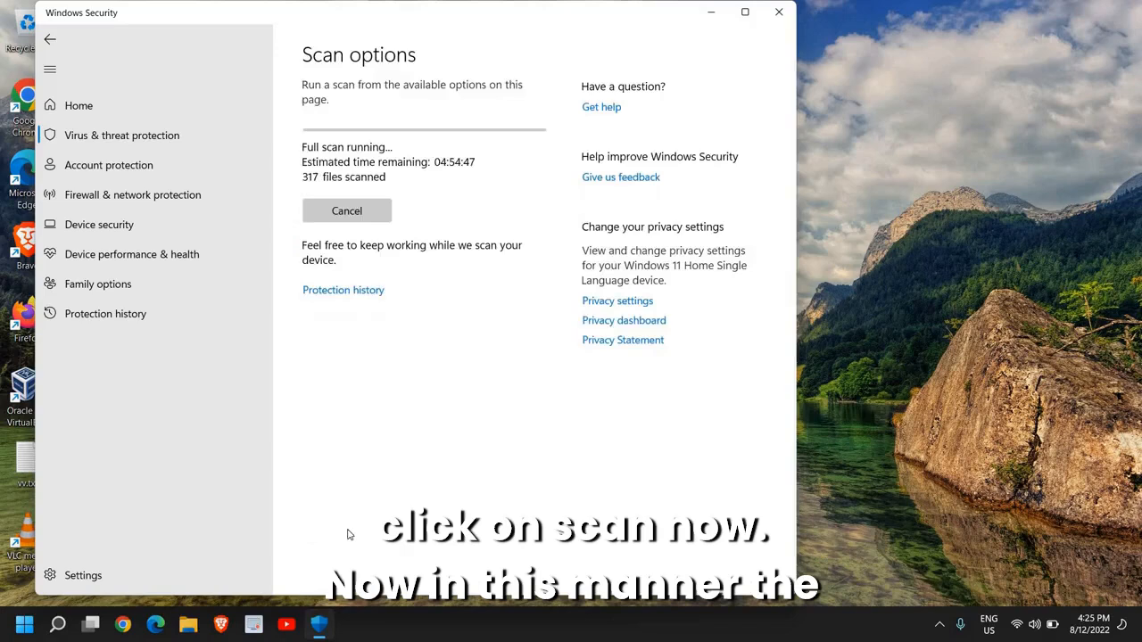